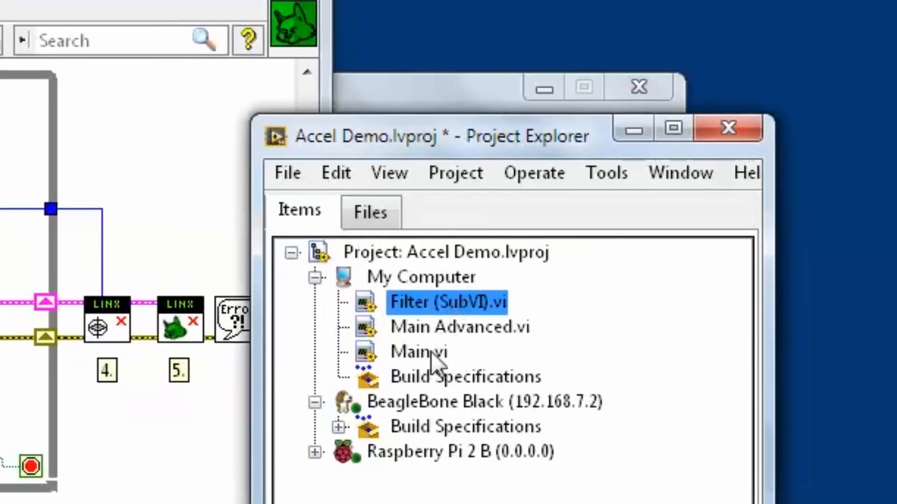
- Leave the Accel Demo project and land on the MakerHub home page, viewing the latest posts
click(418, 351)
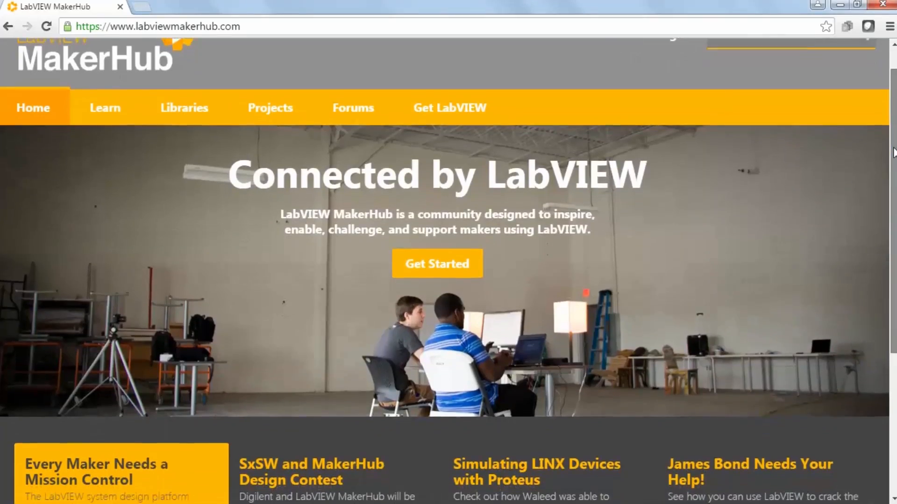
scroll(down, 3)
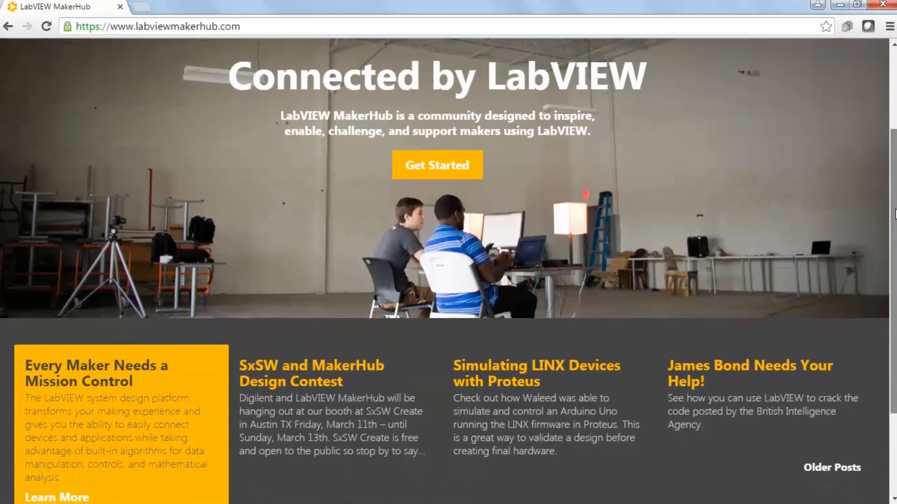
- Browse the LabVIEW Basics tutorials, then the All Projects page down to Project Categories
click(436, 165)
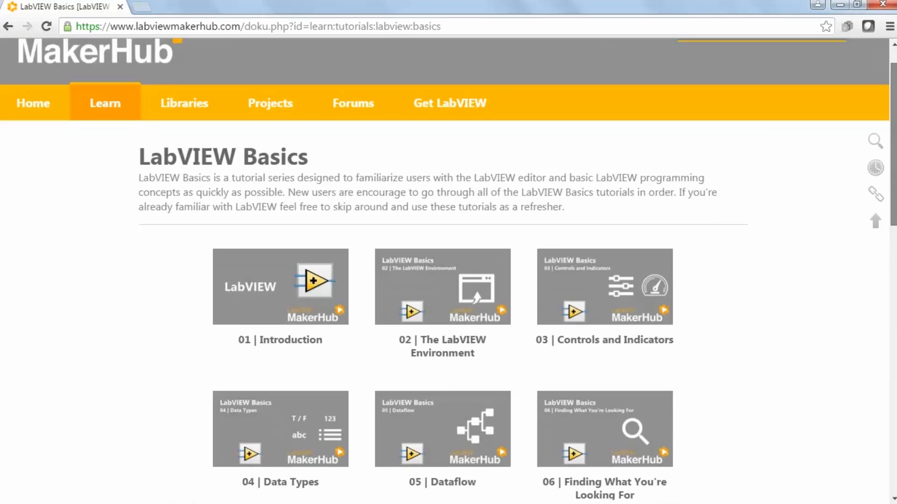
scroll(down, 3)
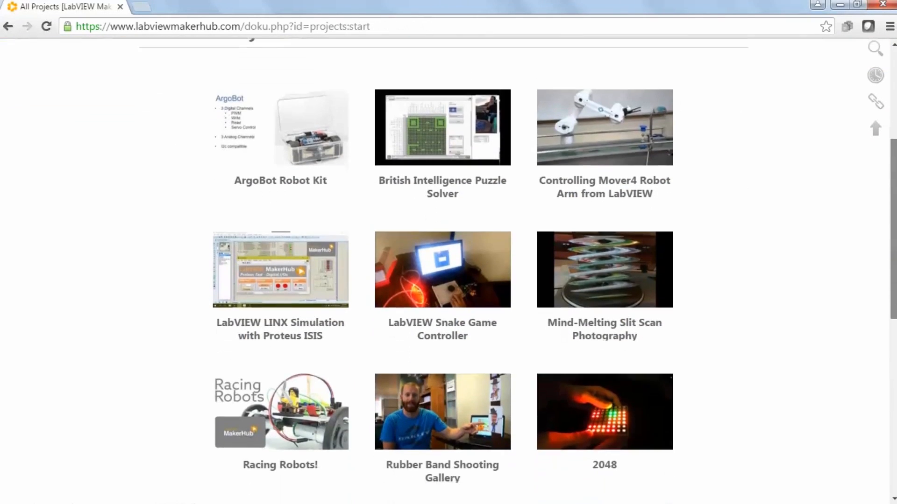
scroll(down, 3)
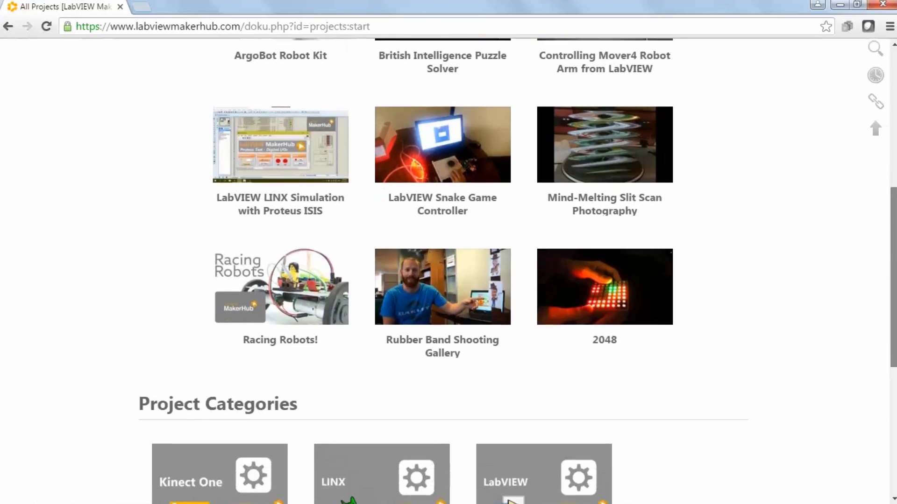